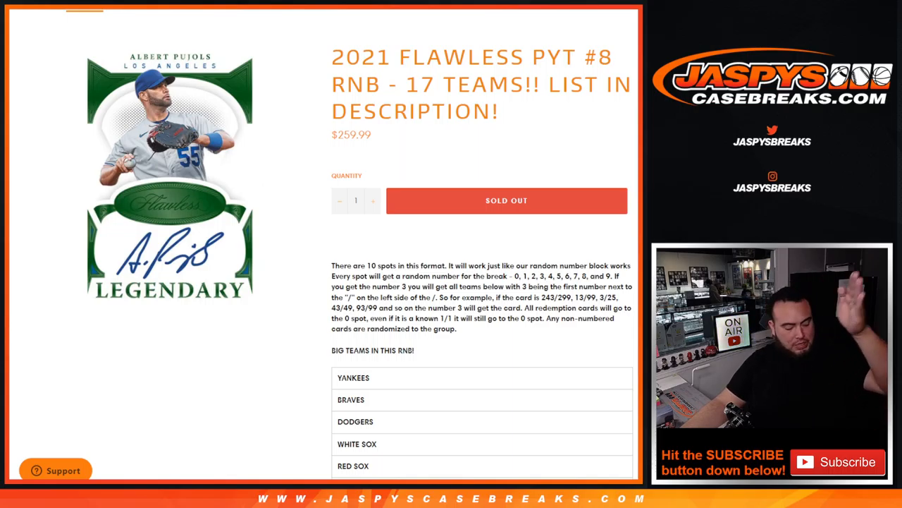
Step: Review how numbers map to teams, then switch to the List Randomizer
{"action": "left_click_drag", "start_coordinate": [508, 275], "coordinate": [628, 286]}
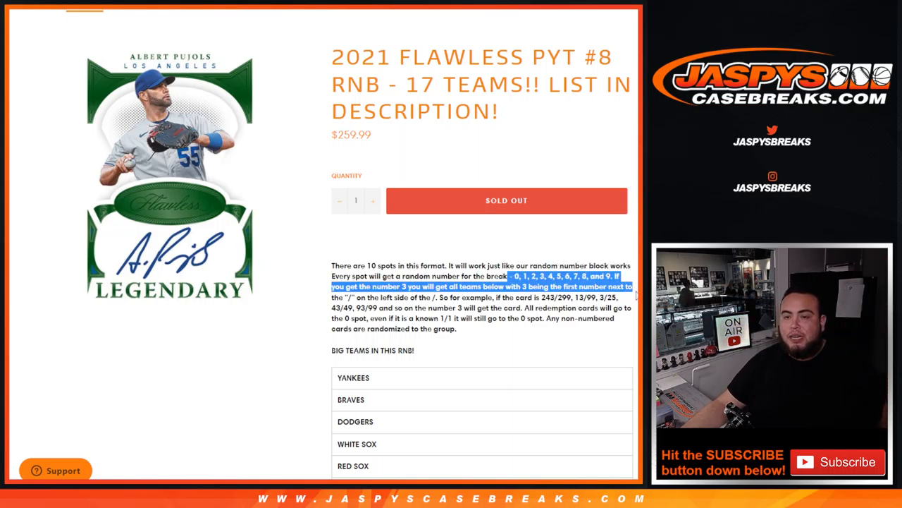
{"action": "scroll", "scroll_direction": "down", "scroll_amount": 3}
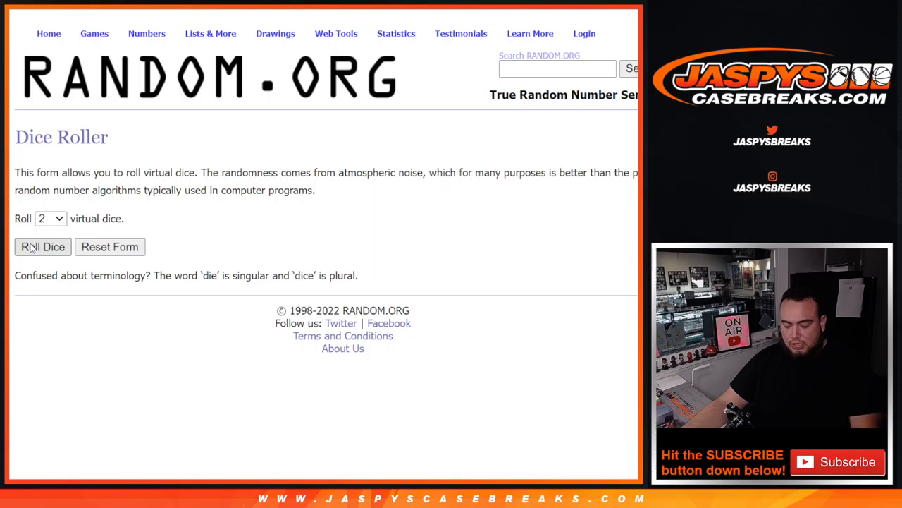
{"action": "left_click", "coordinate": [43, 247]}
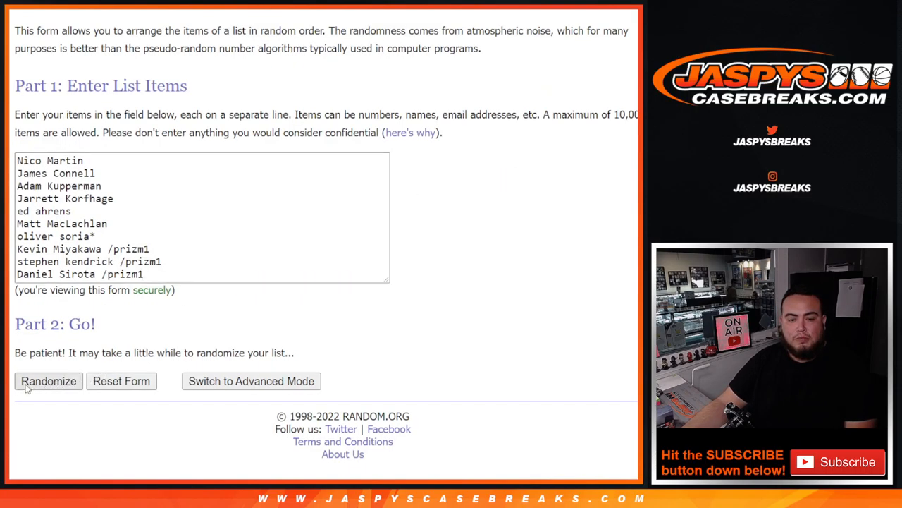
Step: Shuffle the ten buyers' names several times and return to the list entry form
{"action": "left_click", "coordinate": [48, 381]}
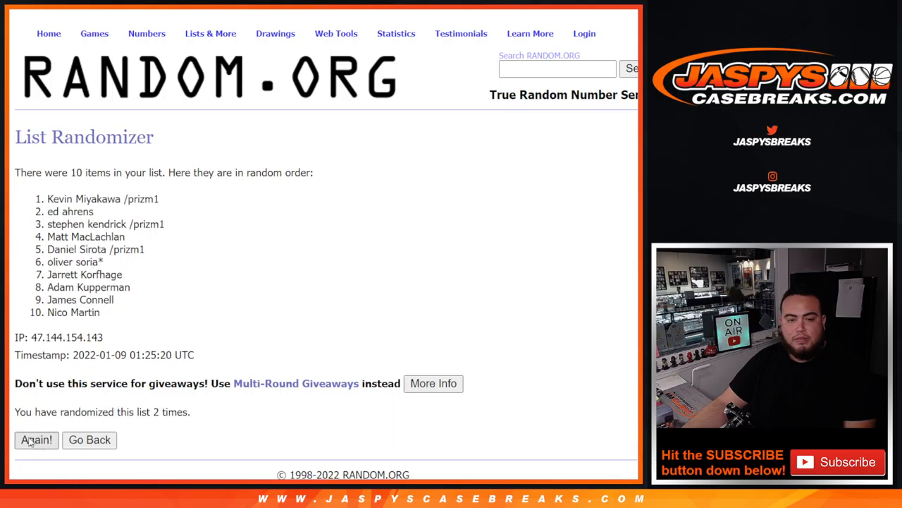
{"action": "left_click", "coordinate": [37, 440]}
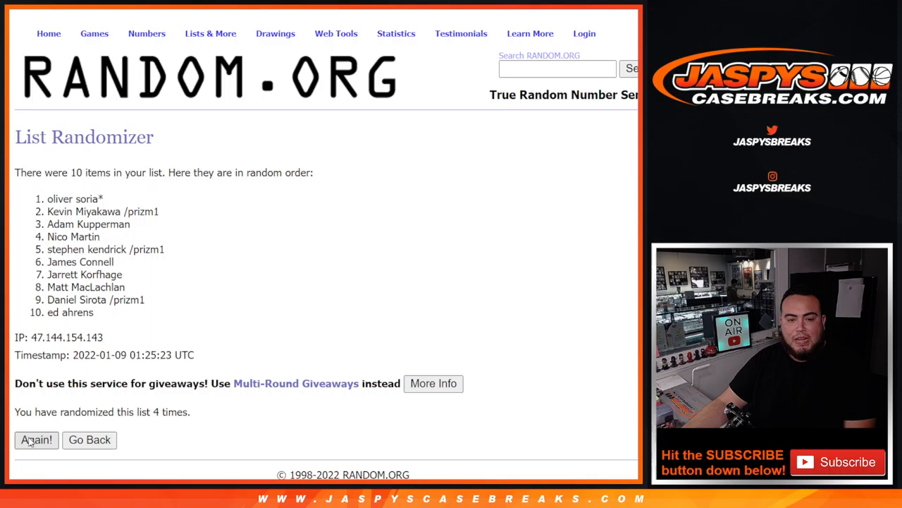
{"action": "left_click", "coordinate": [36, 440]}
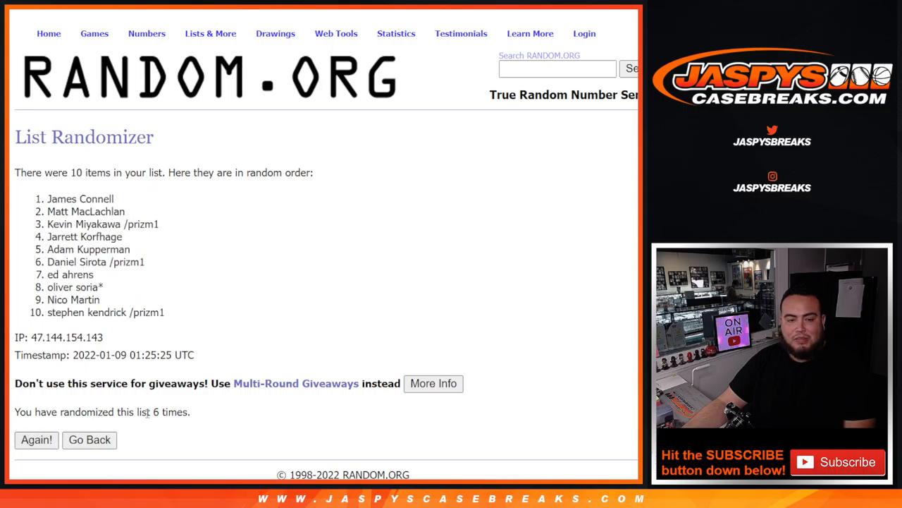
{"action": "left_click", "coordinate": [37, 440]}
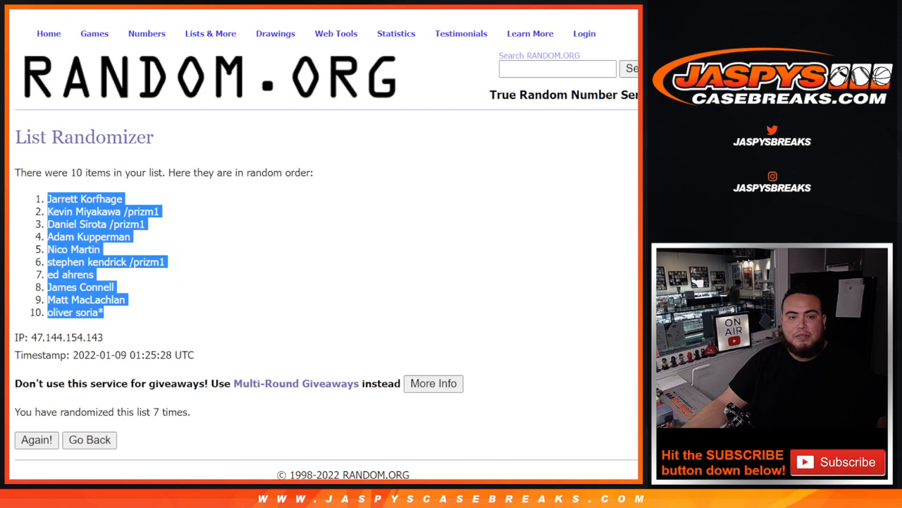
{"action": "left_click", "coordinate": [89, 440]}
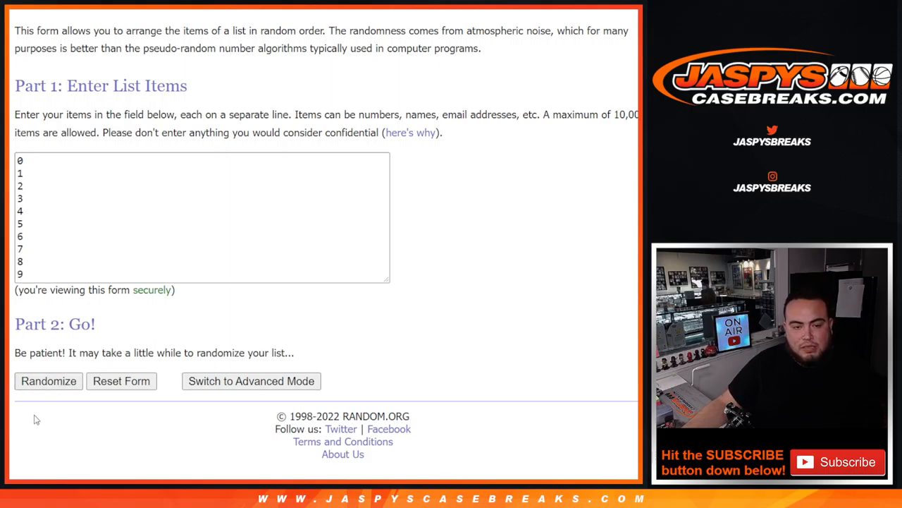
Step: Shuffle the numbers 0 through 9 five times into a final random order
{"action": "left_click", "coordinate": [48, 381]}
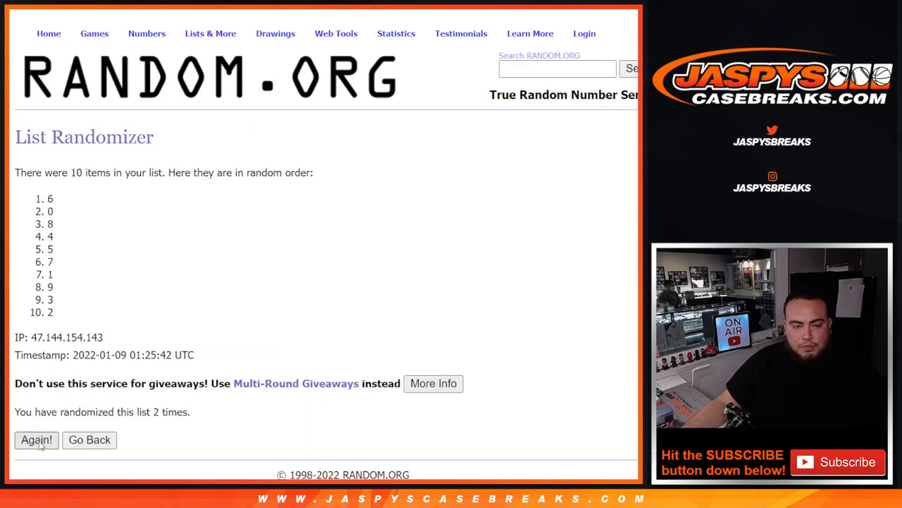
{"action": "left_click", "coordinate": [36, 440]}
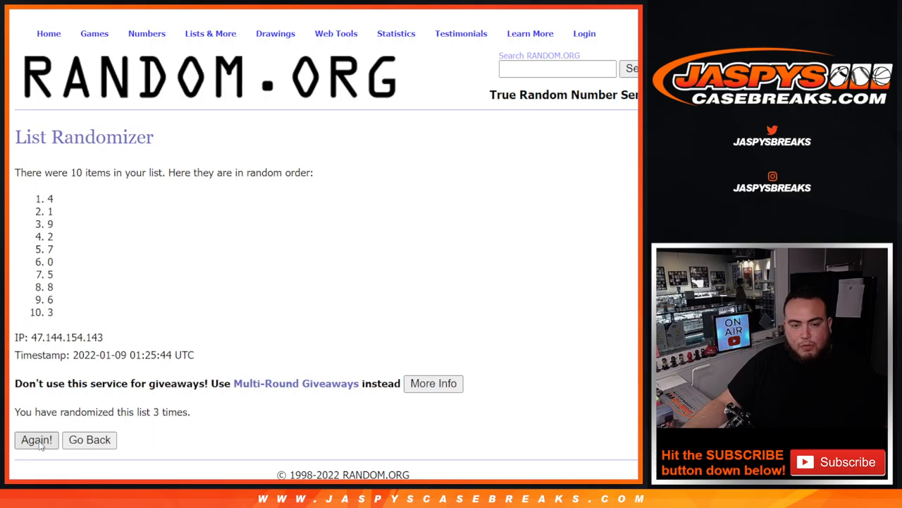
{"action": "left_click", "coordinate": [36, 440]}
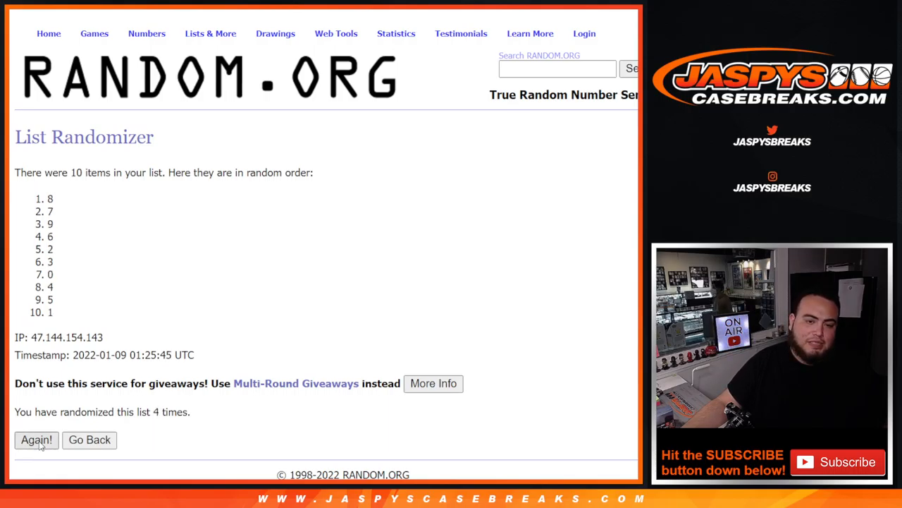
{"action": "left_click", "coordinate": [37, 440]}
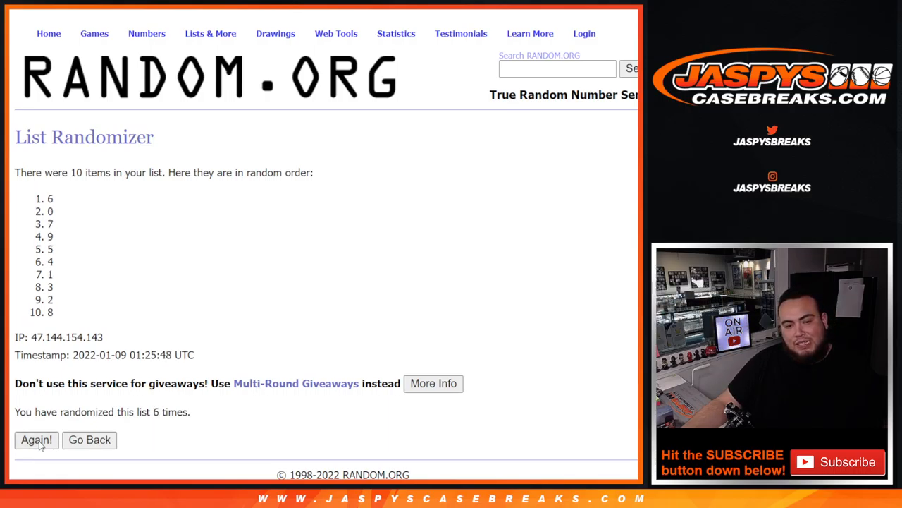
{"action": "left_click", "coordinate": [36, 440]}
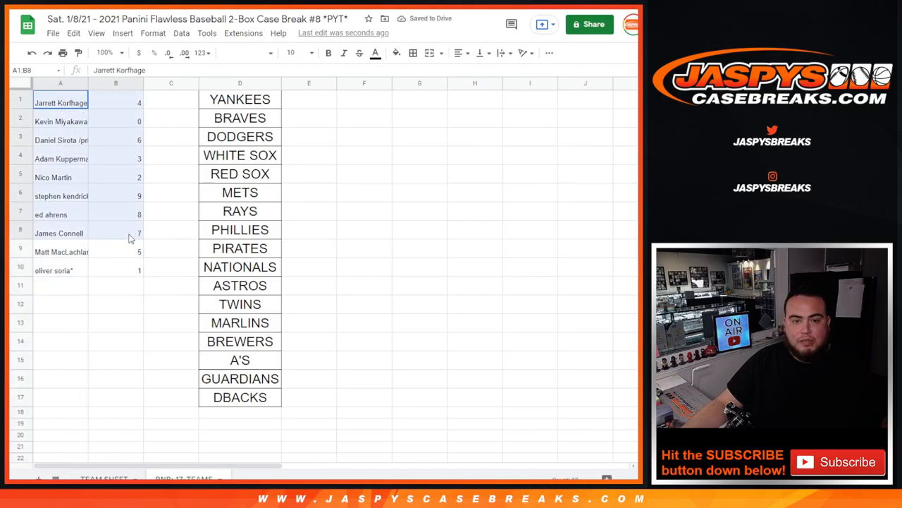
Step: Enlarge the buyers' names and numbers to 24-point text
{"action": "left_click", "coordinate": [310, 52]}
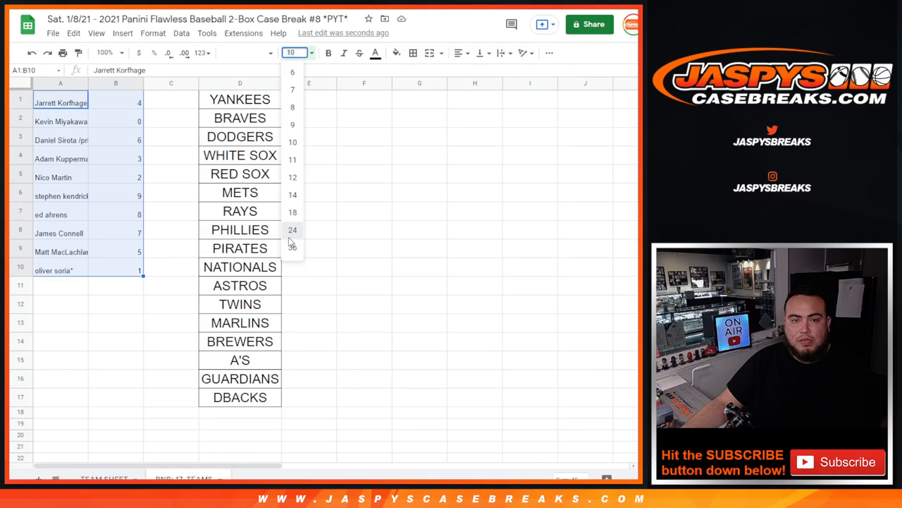
{"action": "left_click", "coordinate": [292, 230]}
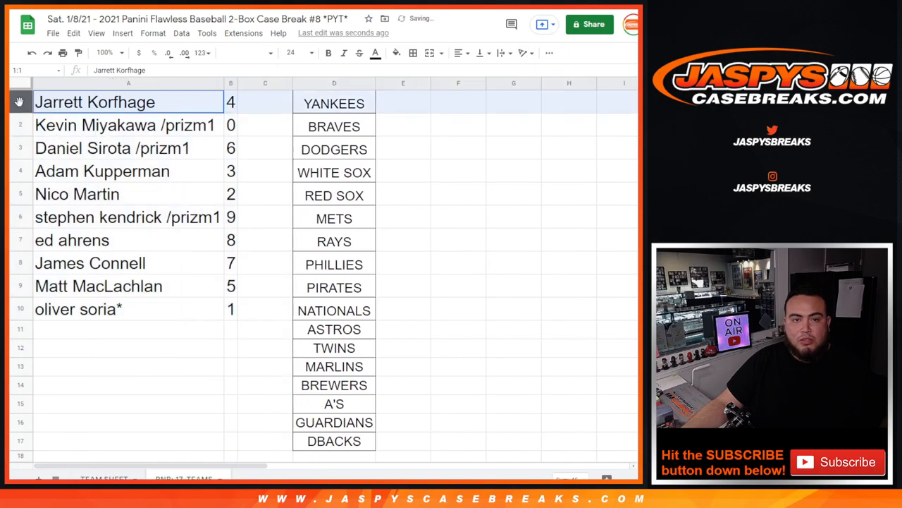
Step: Walk through the buyers' rows one by one down to the tenth buyer
{"action": "left_click", "coordinate": [127, 124]}
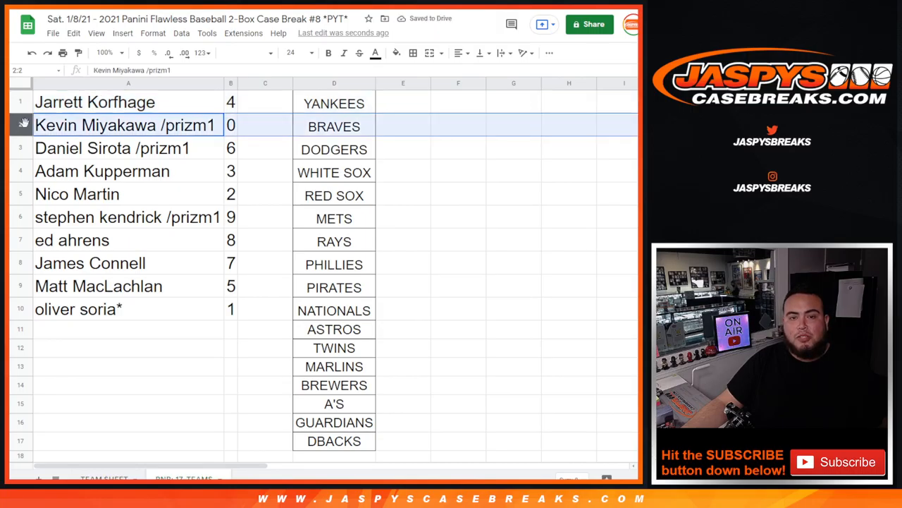
{"action": "left_click", "coordinate": [102, 170]}
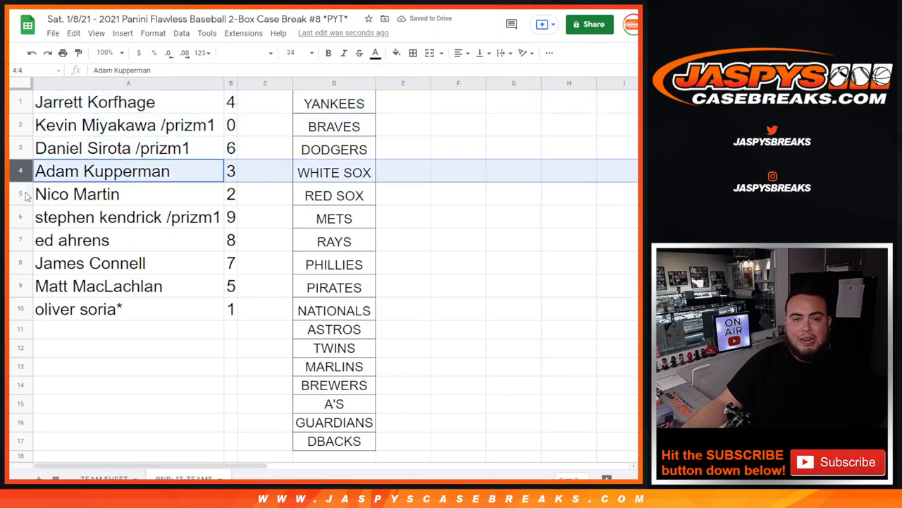
{"action": "left_click", "coordinate": [72, 239]}
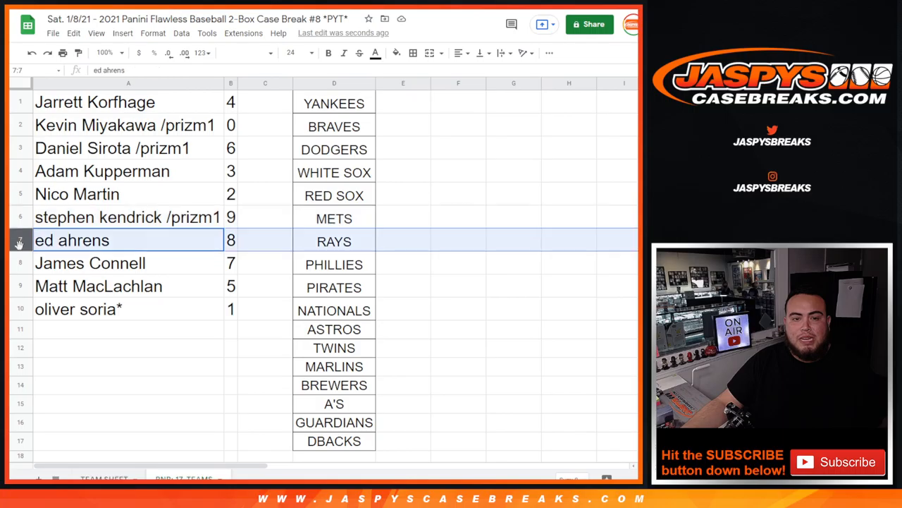
{"action": "left_click", "coordinate": [98, 284]}
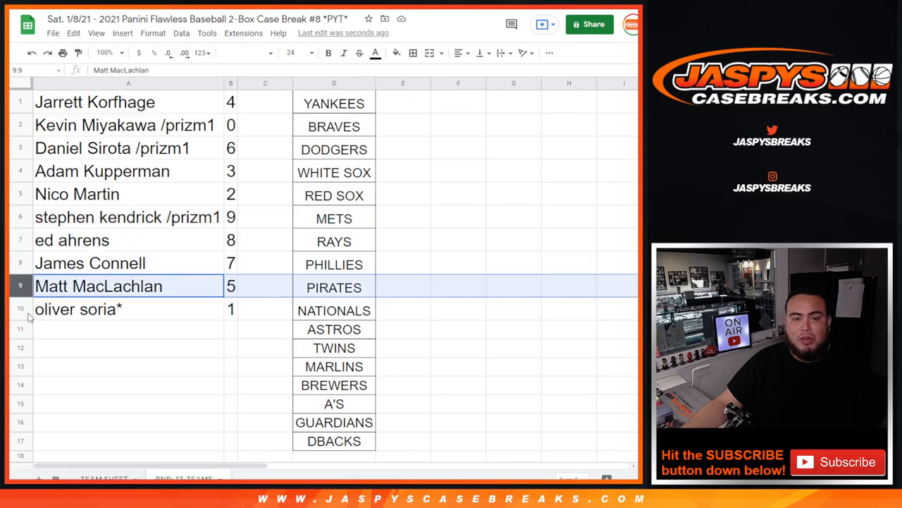
{"action": "left_click", "coordinate": [78, 309]}
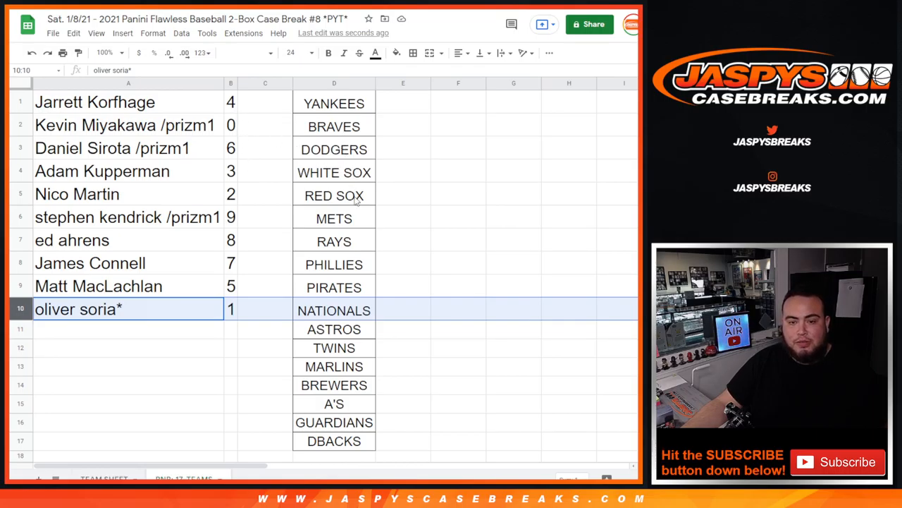
{"action": "mouse_move", "coordinate": [279, 177]}
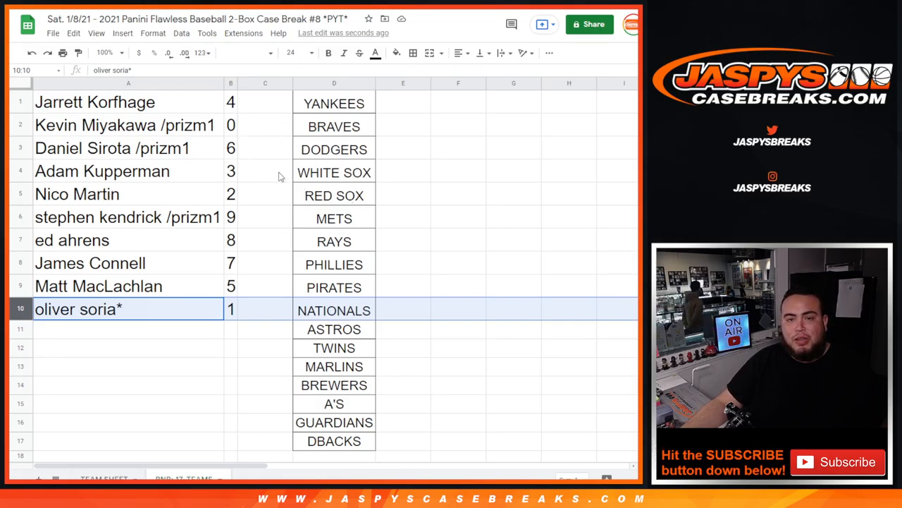